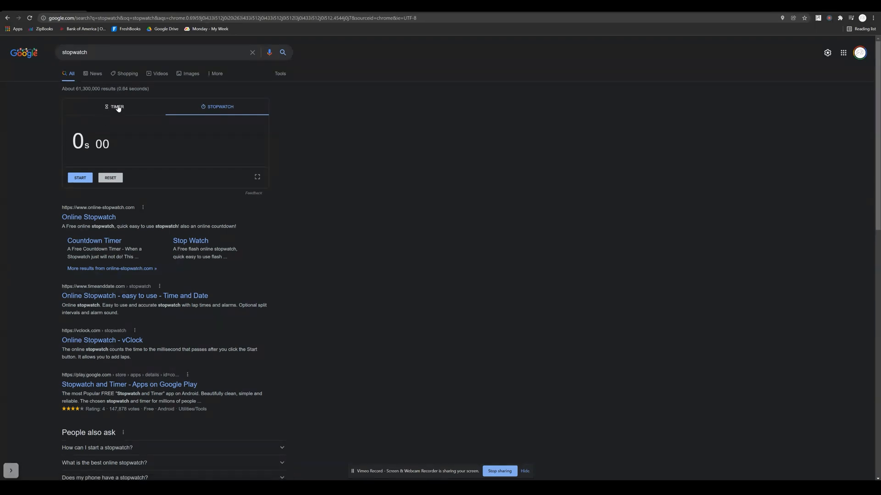
Return to the stopwatch, start it, and stop it at 18.15 seconds
left_click(116, 107)
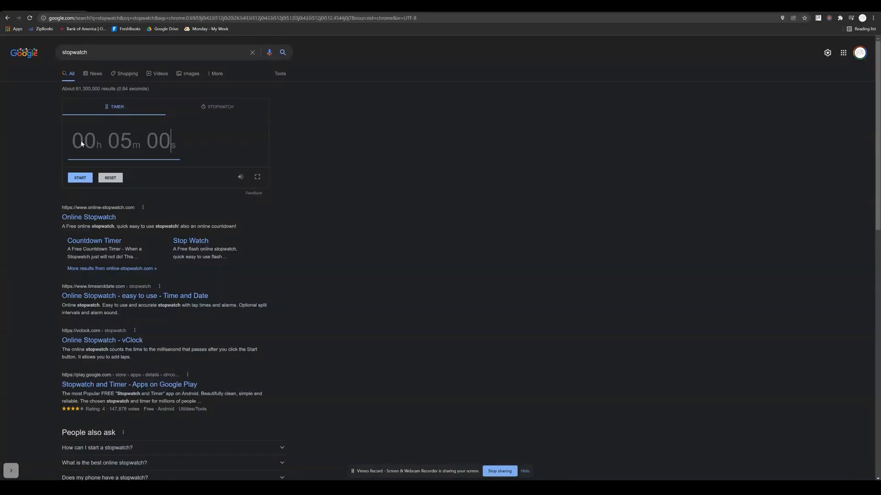
mouse_move(218, 107)
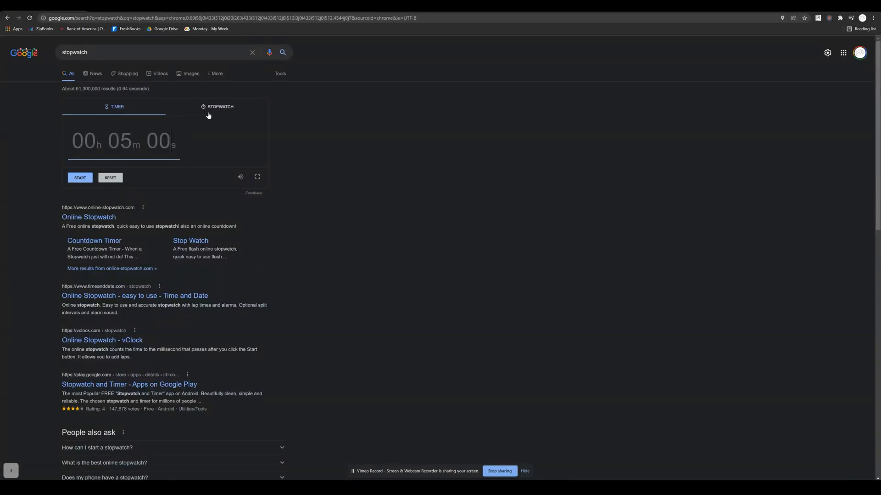
left_click(219, 107)
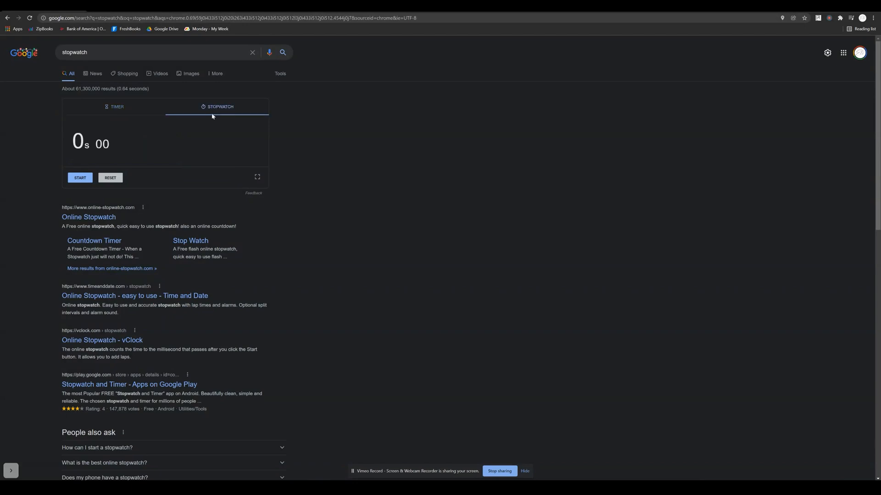
mouse_move(53, 186)
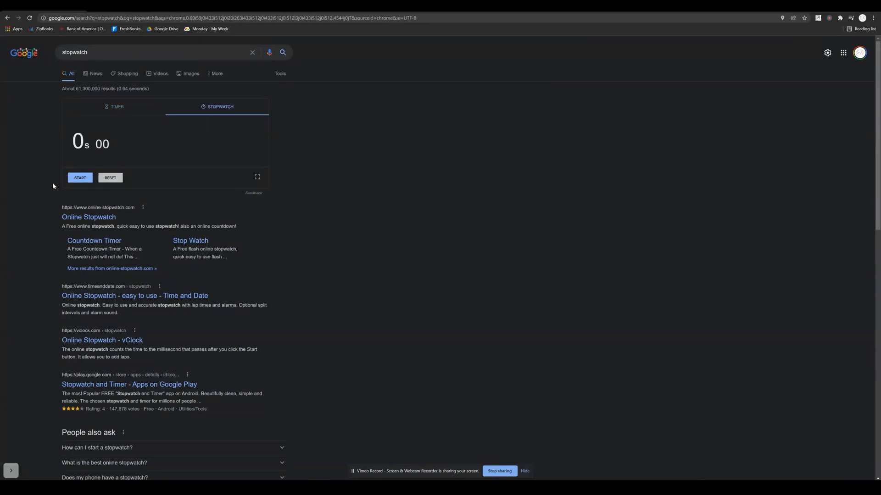
left_click(80, 178)
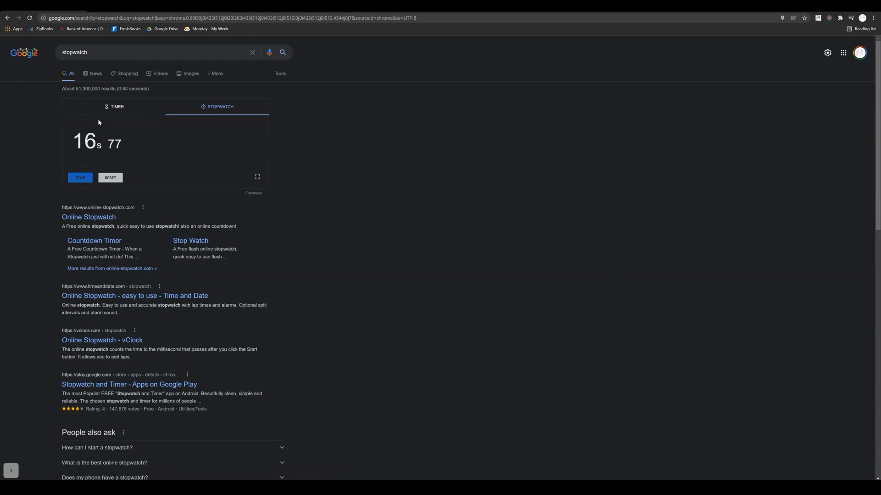
left_click(80, 178)
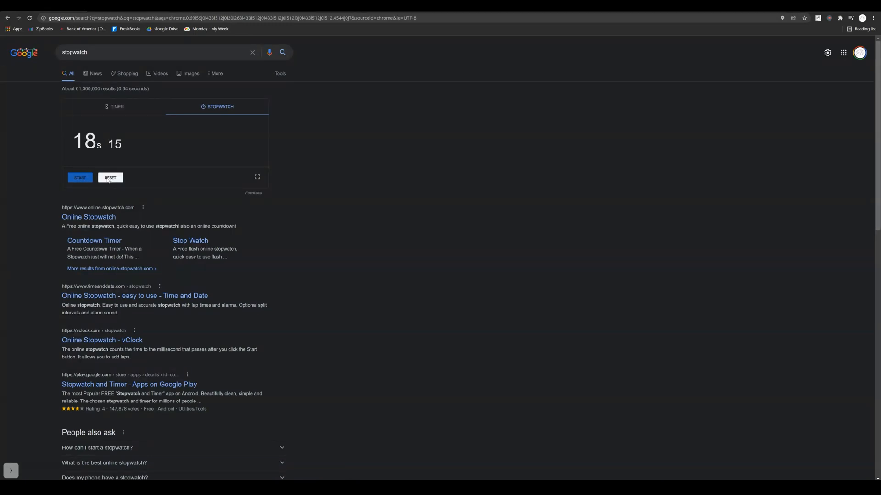
Switch to the timer, confirm the 5m 00s duration, and start the countdown
left_click(117, 107)
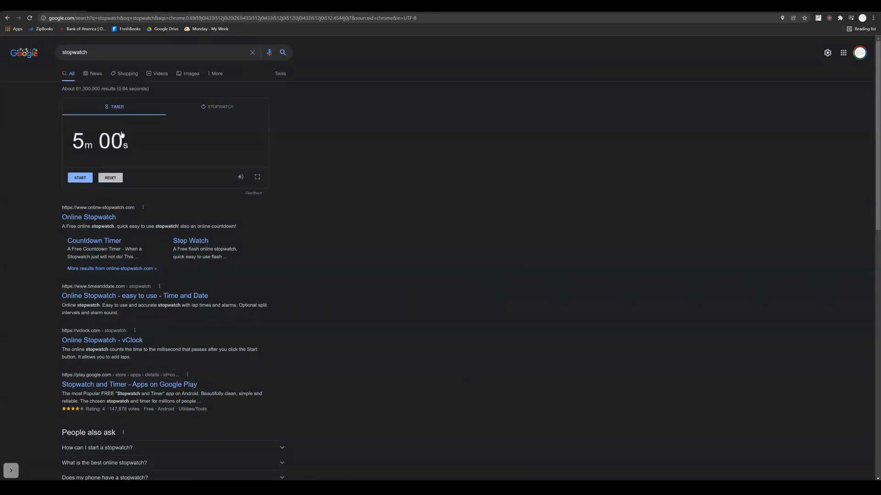
left_click(82, 140)
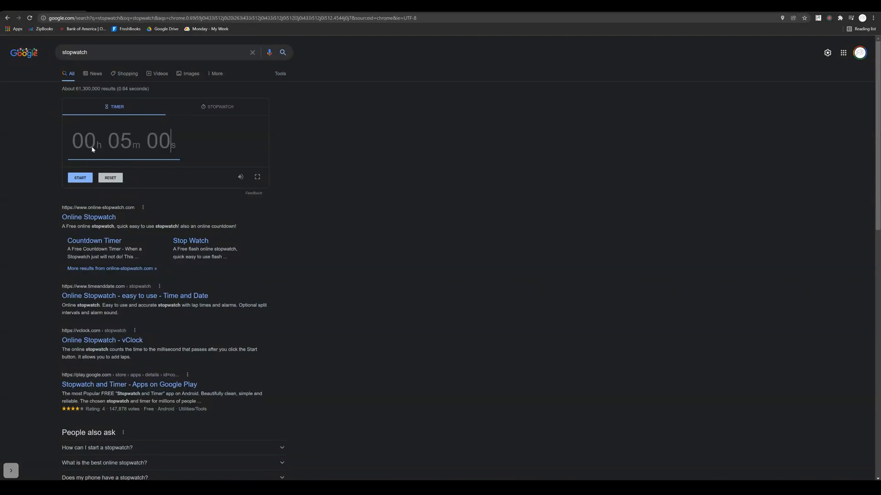
mouse_move(130, 150)
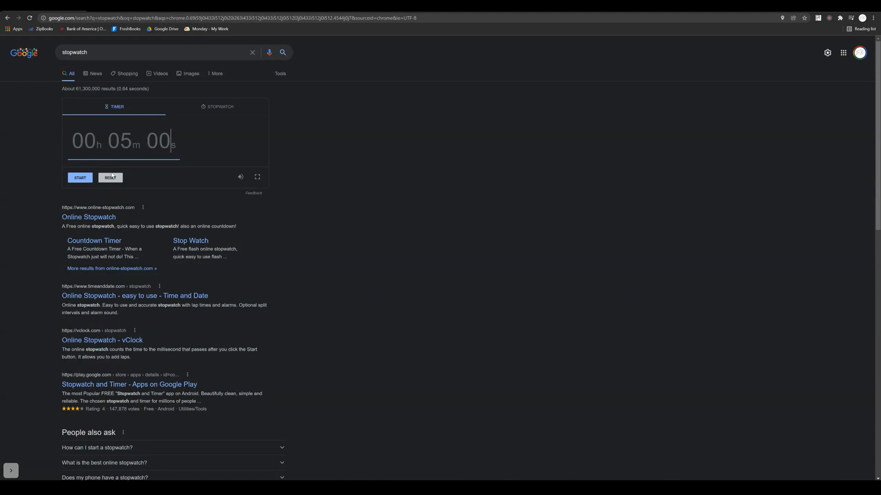
mouse_move(94, 160)
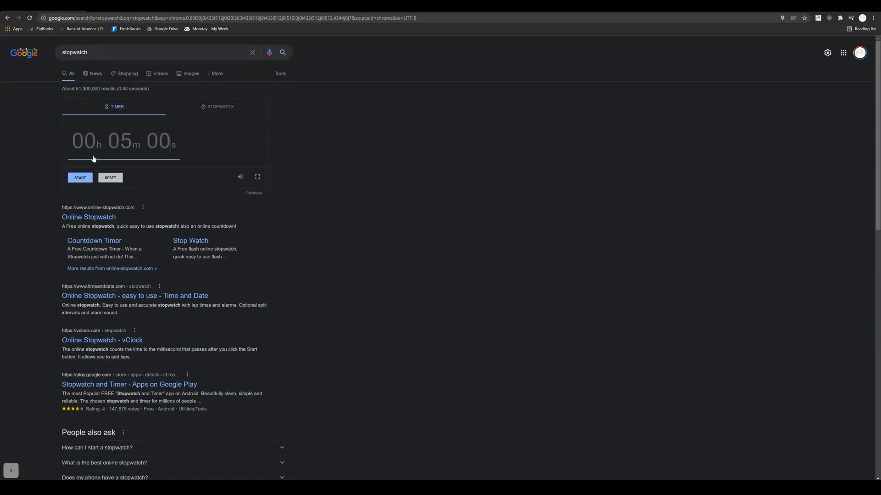
mouse_move(142, 147)
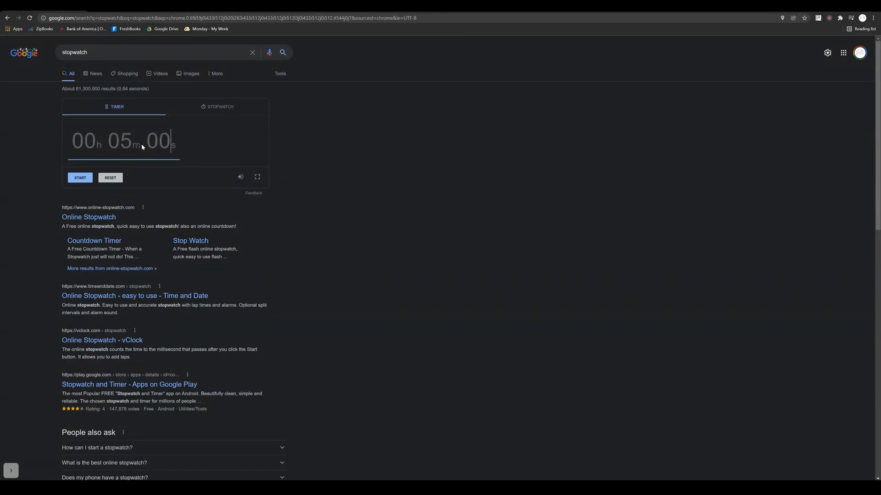
left_click(79, 178)
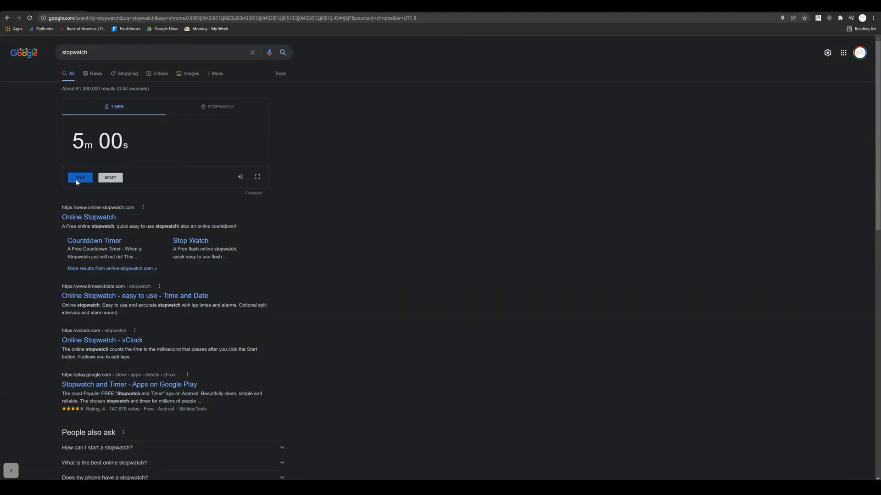